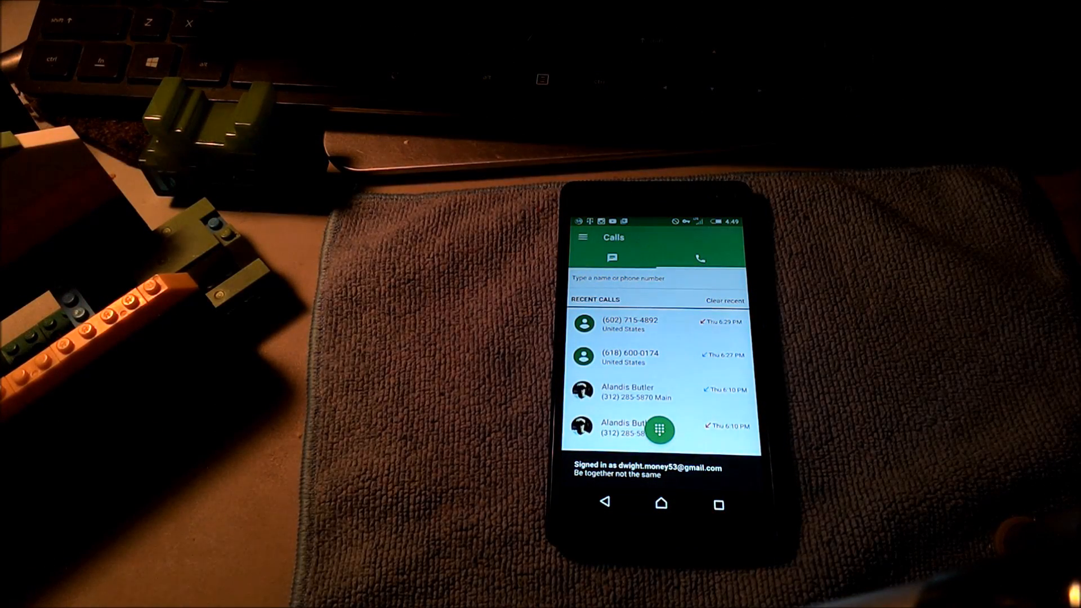
Go from the Calls list to the Hangouts account settings page.
{"action": "left_click", "coordinate": [659, 429]}
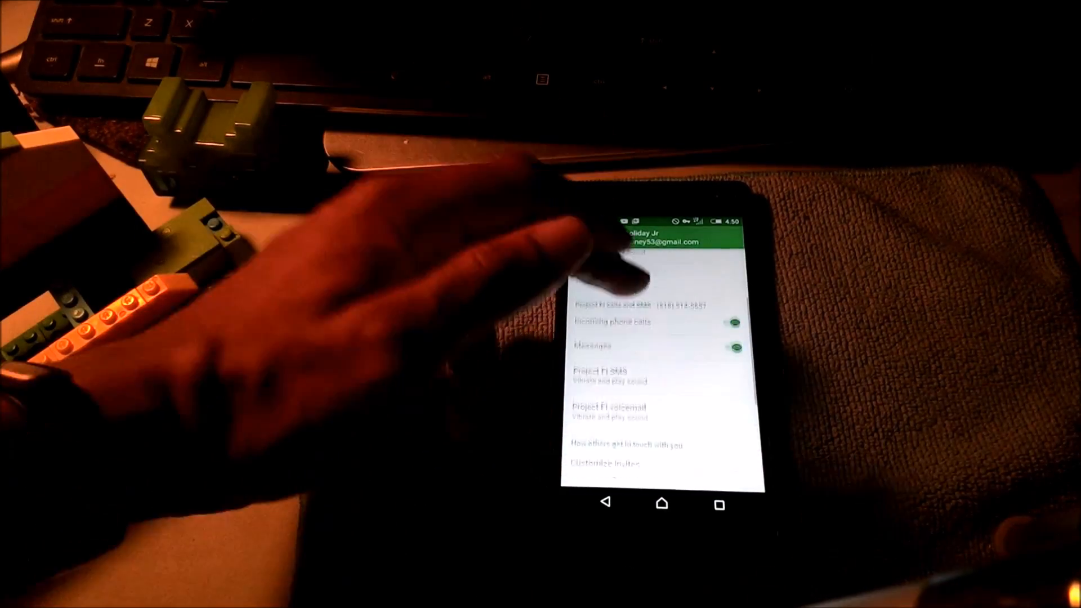
Scroll the account settings and review the phone calls and messages switches.
{"action": "scroll", "scroll_direction": "down", "scroll_amount": 3}
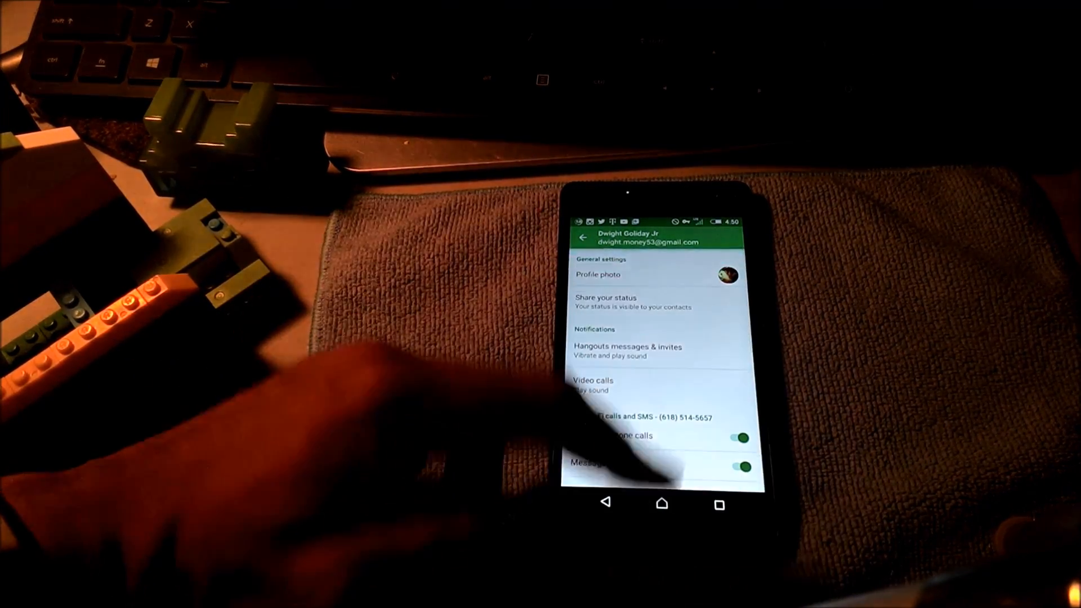
{"action": "left_click", "coordinate": [661, 502]}
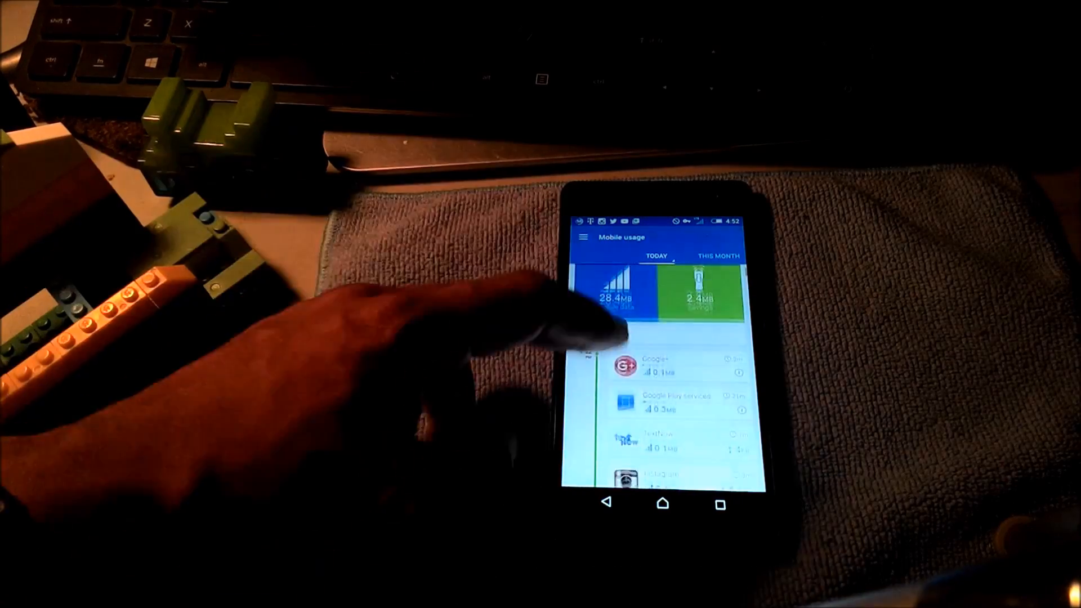
Leave Opera Max's mobile usage view and return to the phone's home screen.
{"action": "left_click", "coordinate": [661, 502]}
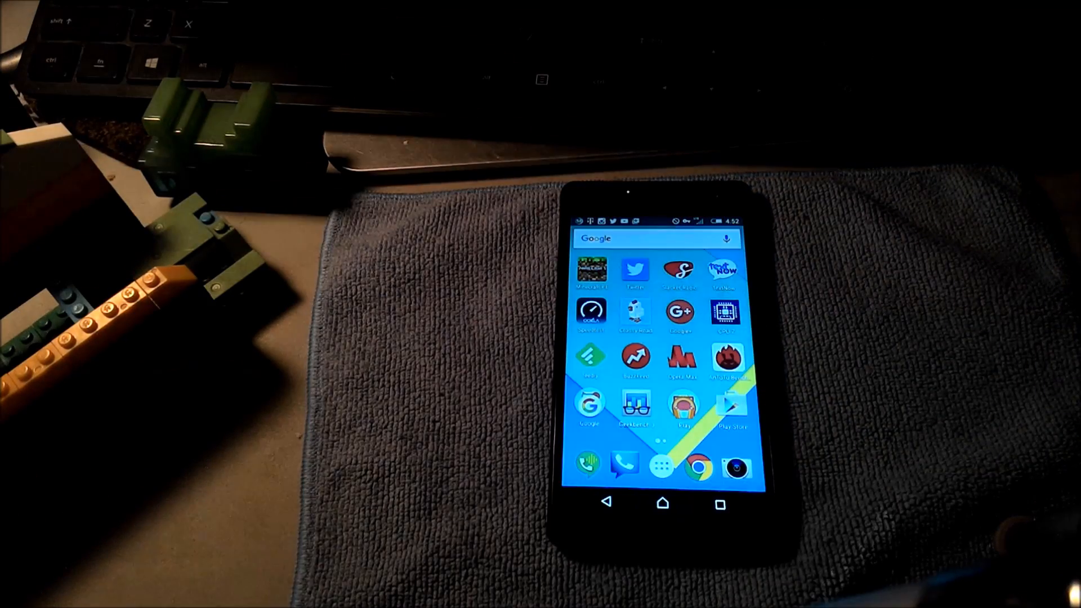